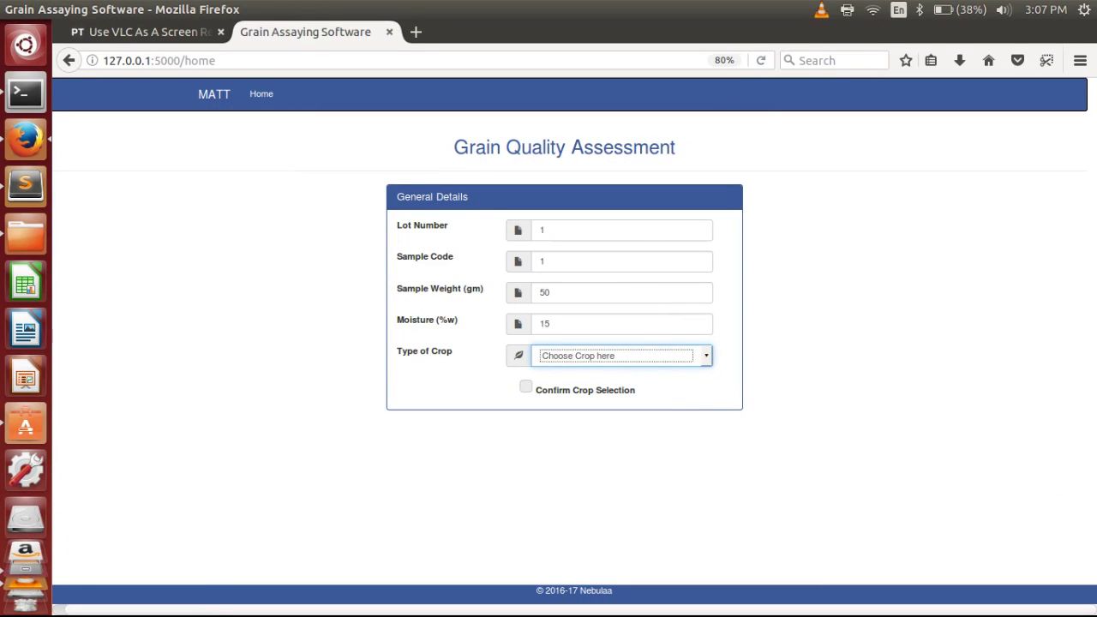
Choose Wheat as the crop type for lot 1, sample 1 (50 g, moisture 15)
{"action": "left_click", "coordinate": [621, 355]}
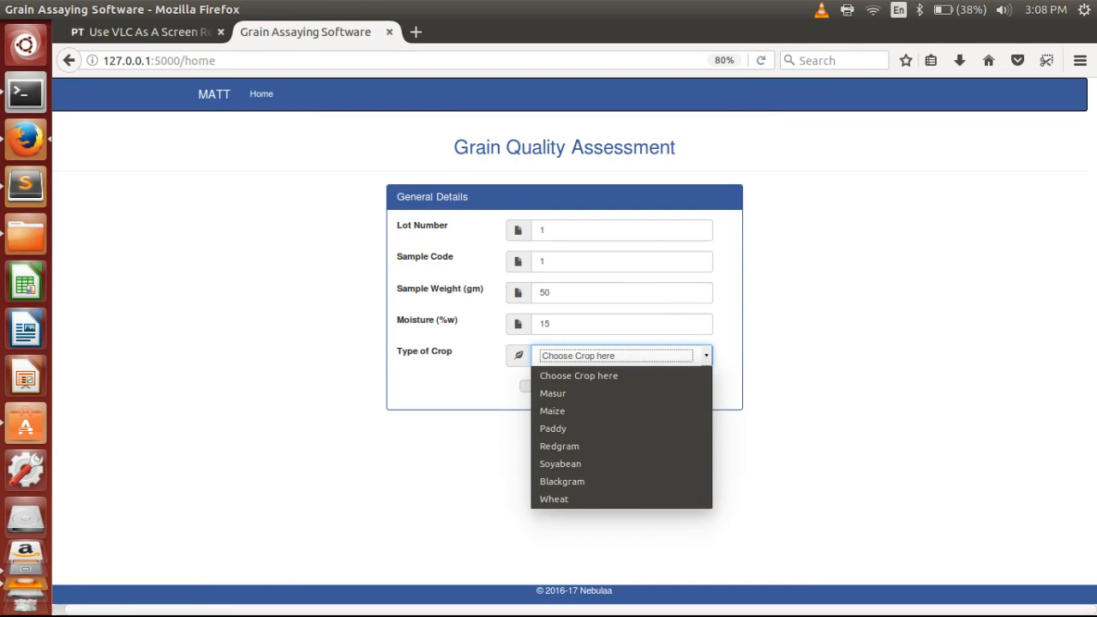
{"action": "left_click", "coordinate": [554, 499]}
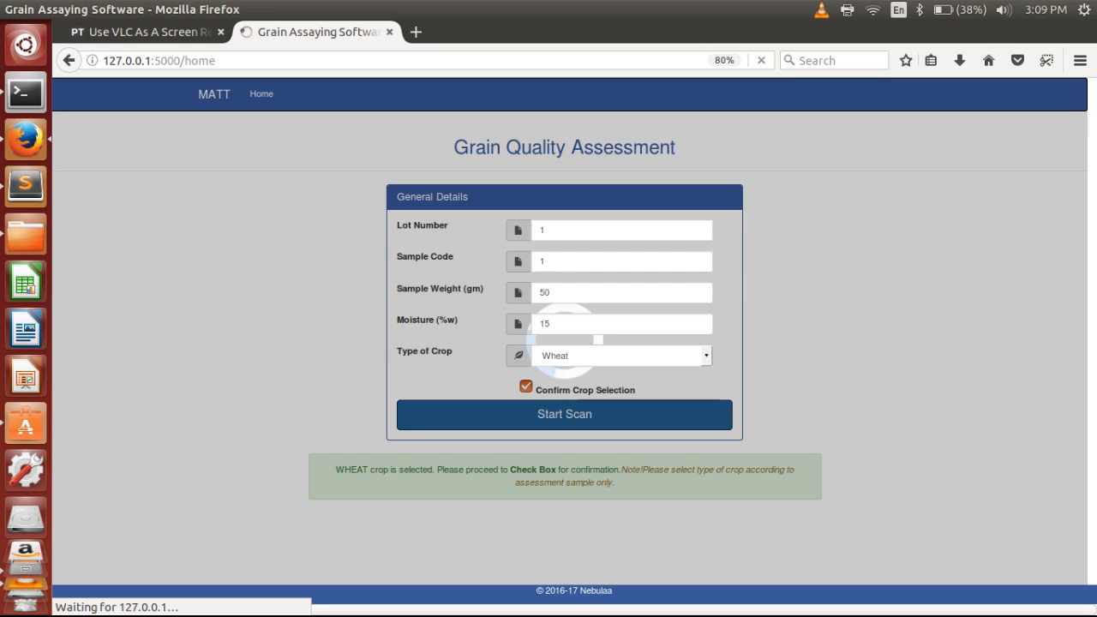
Scan the wheat sample and view the 784-grain analysis results beside the grain image
{"action": "left_click", "coordinate": [560, 413]}
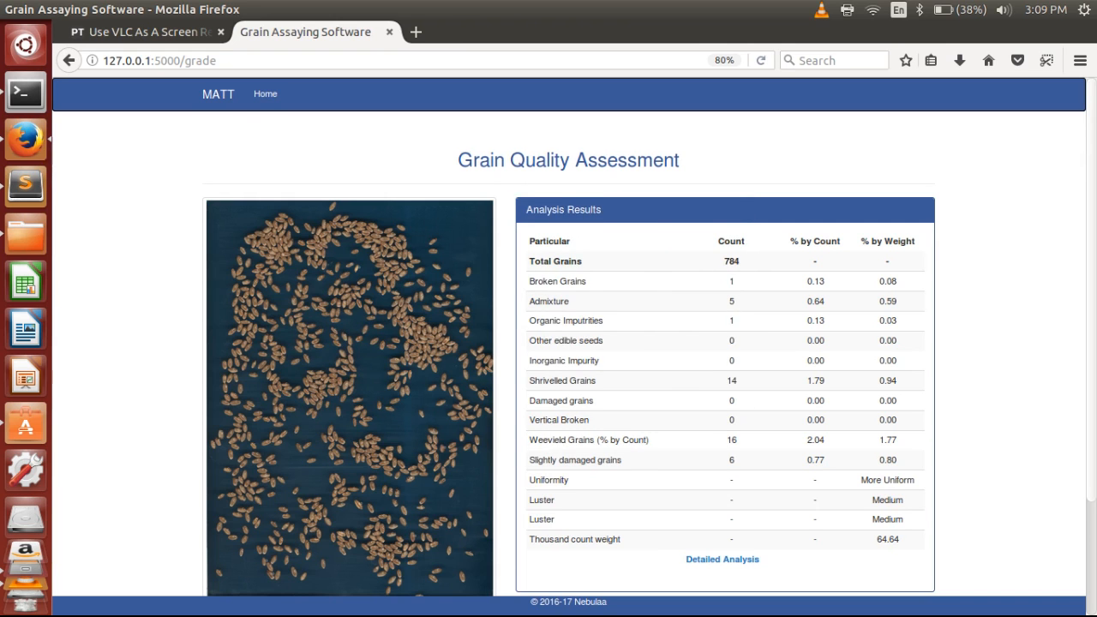
{"action": "scroll", "scroll_direction": "down", "scroll_amount": 3}
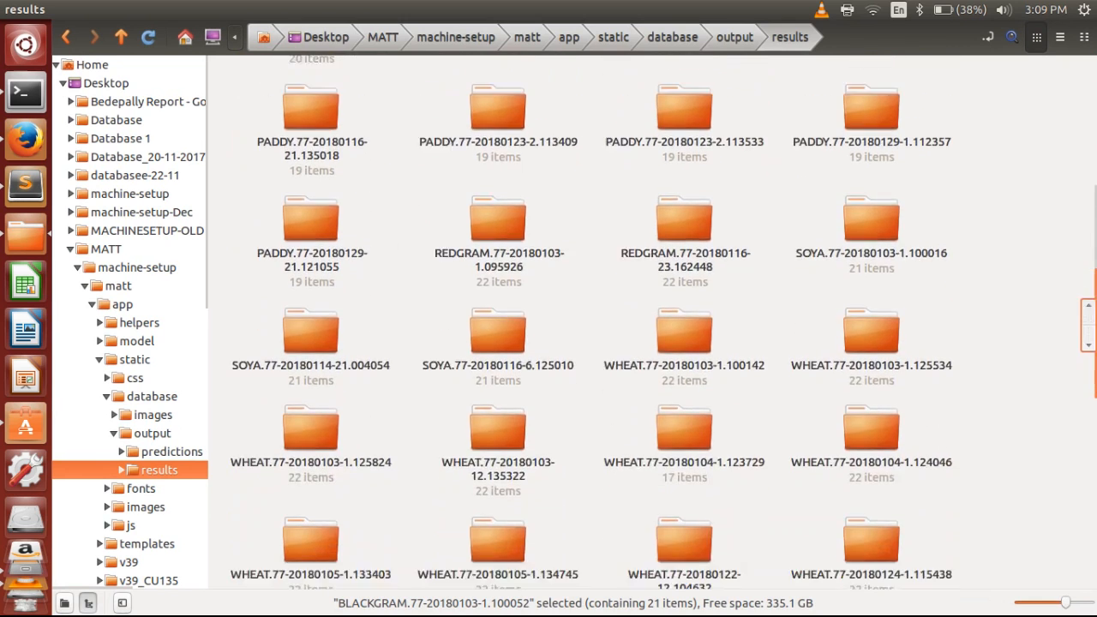
Browse the WHEAT.77-20180208-25.150423 result folder's Broken, Immature Shriveled, Damaged, Other Wheats and Weevield category folders
{"action": "scroll", "scroll_direction": "down", "scroll_amount": 3}
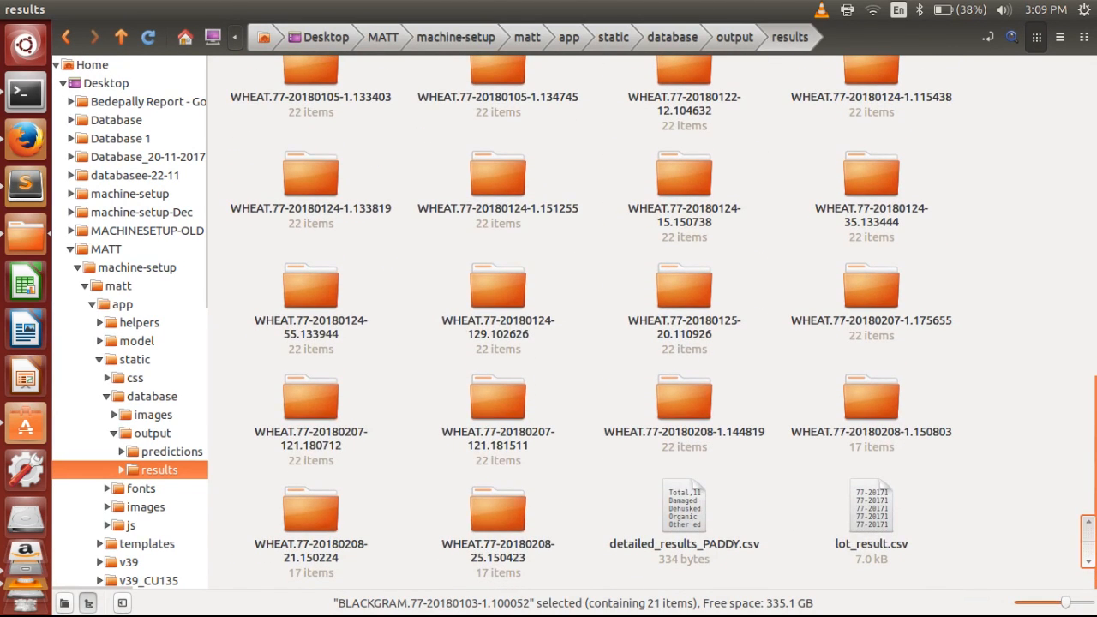
{"action": "double_click", "coordinate": [477, 515]}
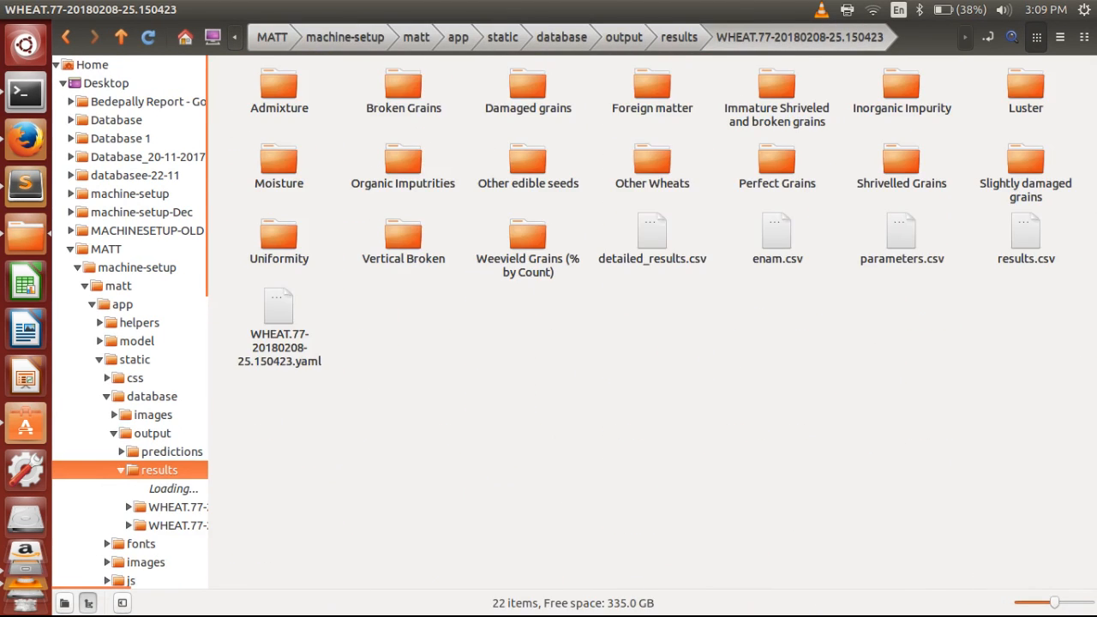
{"action": "double_click", "coordinate": [403, 86]}
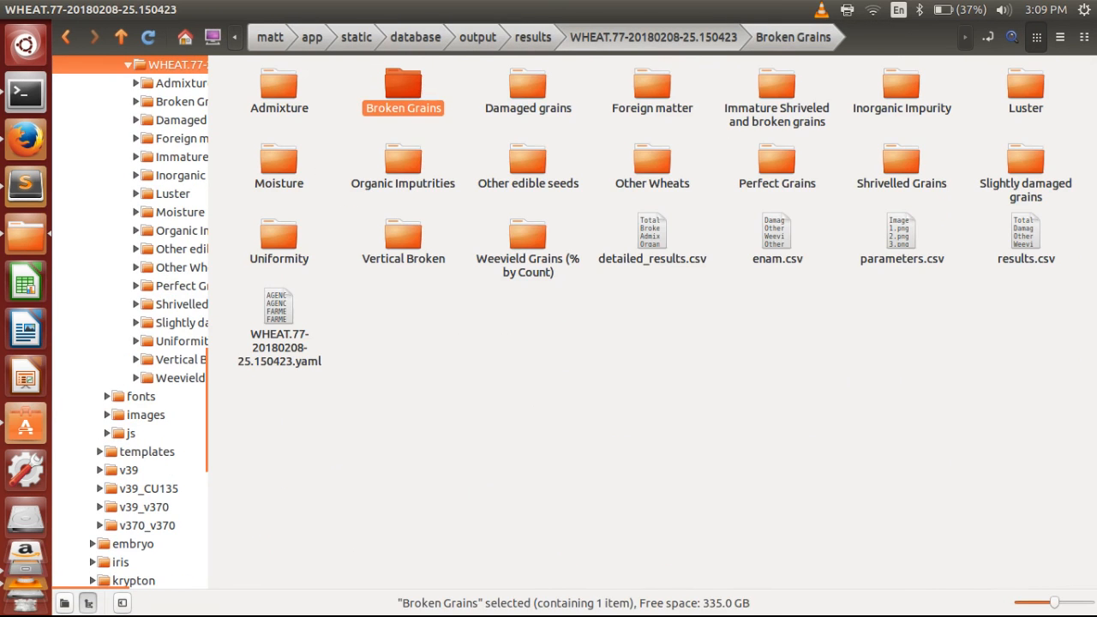
{"action": "left_click", "coordinate": [777, 86]}
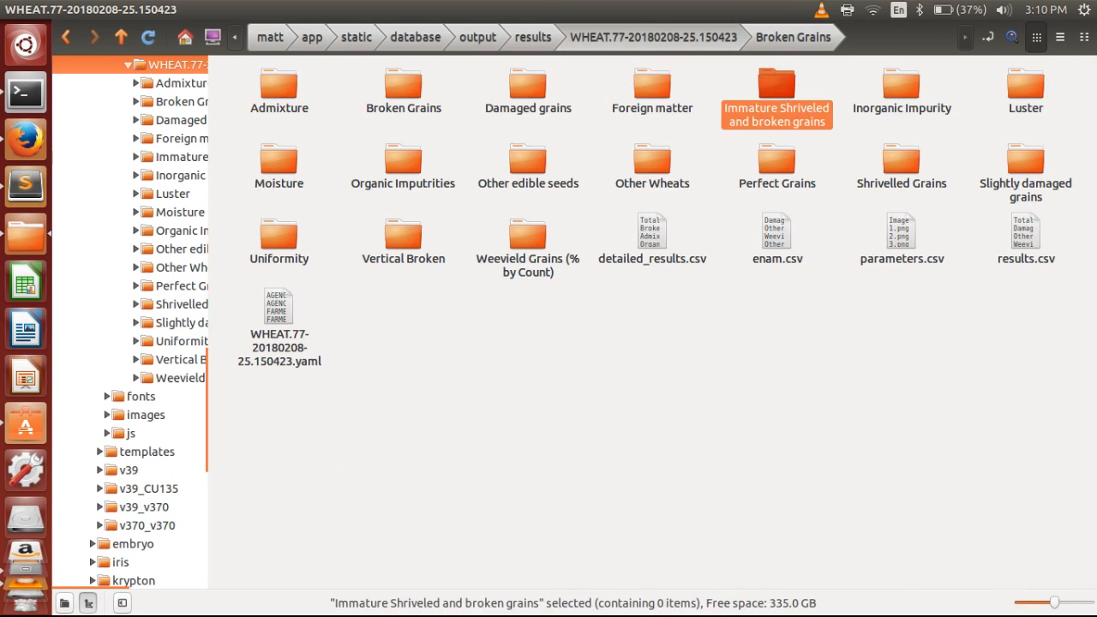
{"action": "left_click", "coordinate": [525, 89]}
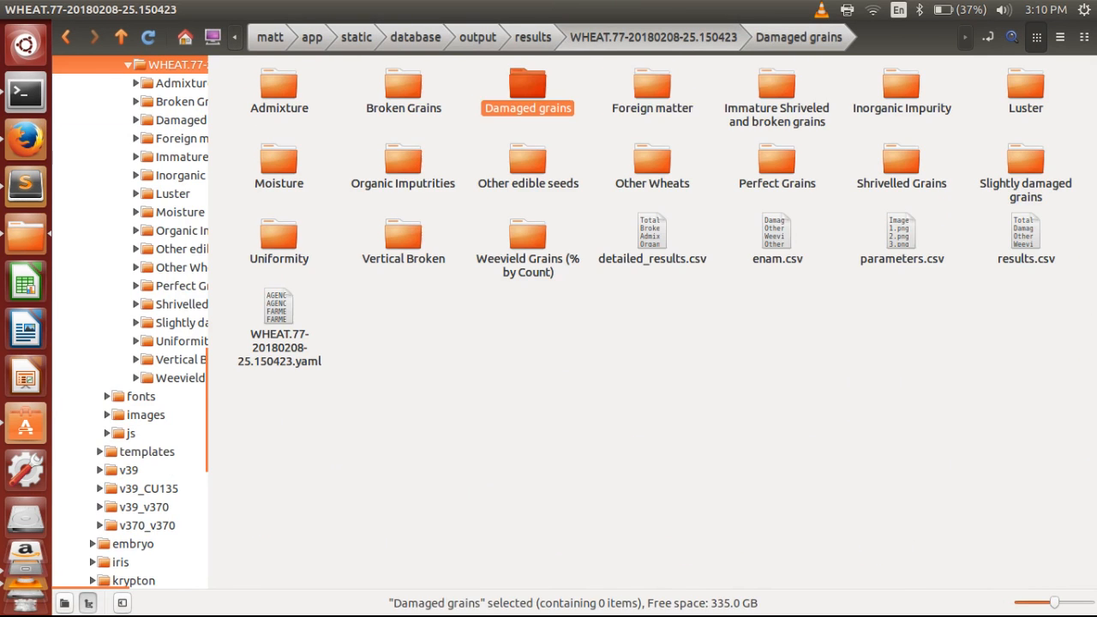
{"action": "left_click", "coordinate": [652, 158]}
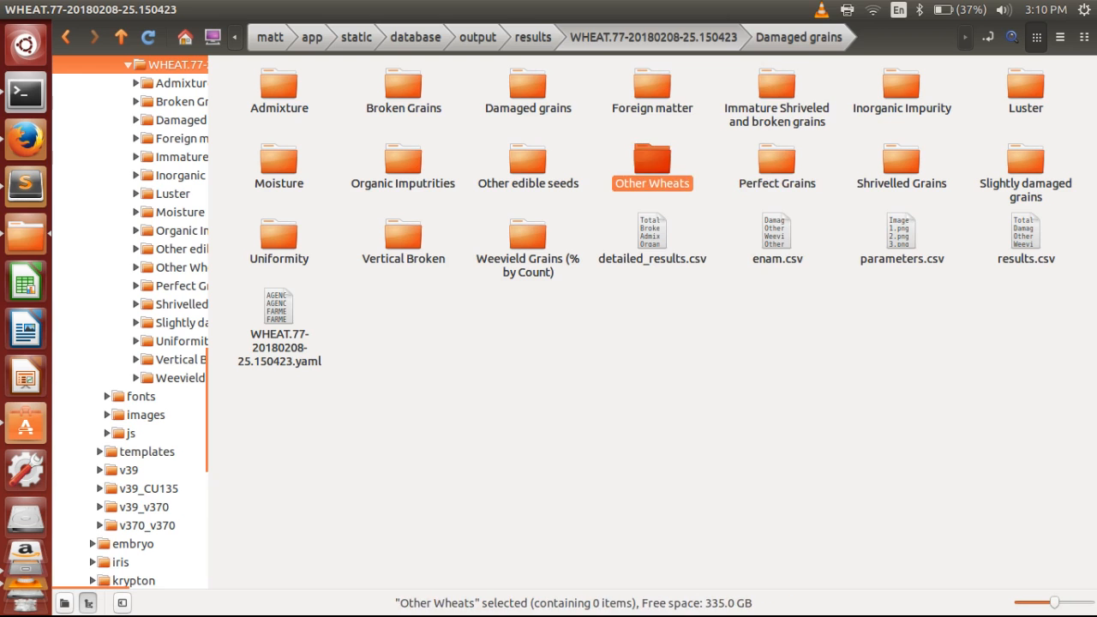
{"action": "left_click", "coordinate": [528, 239]}
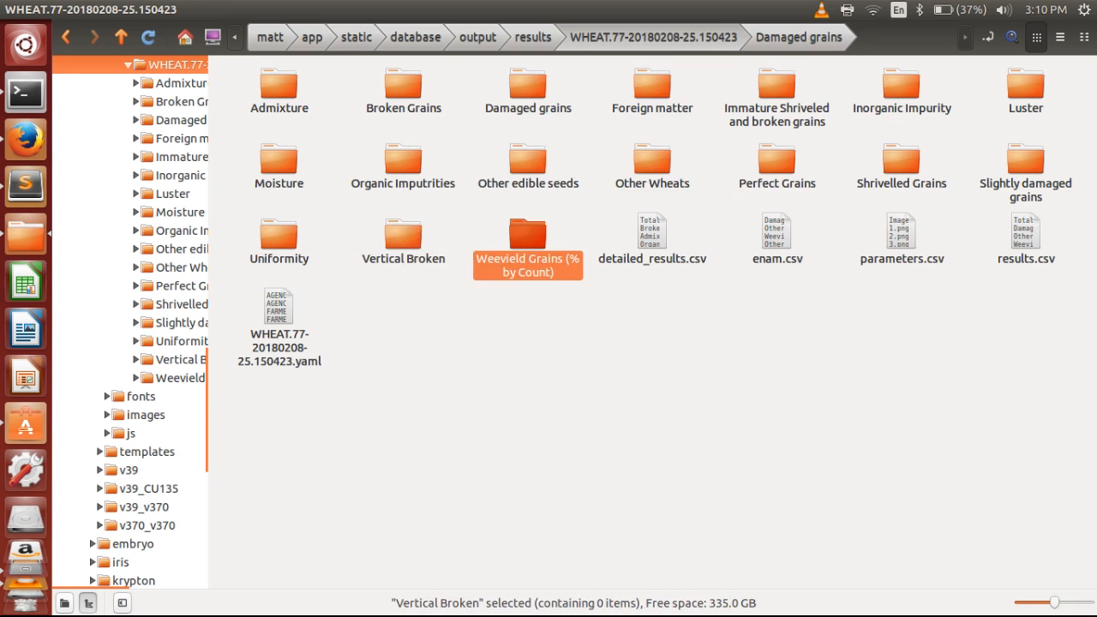
View the weevilled grain PNG images, then move on to the Uniformity category folder
{"action": "double_click", "coordinate": [528, 231]}
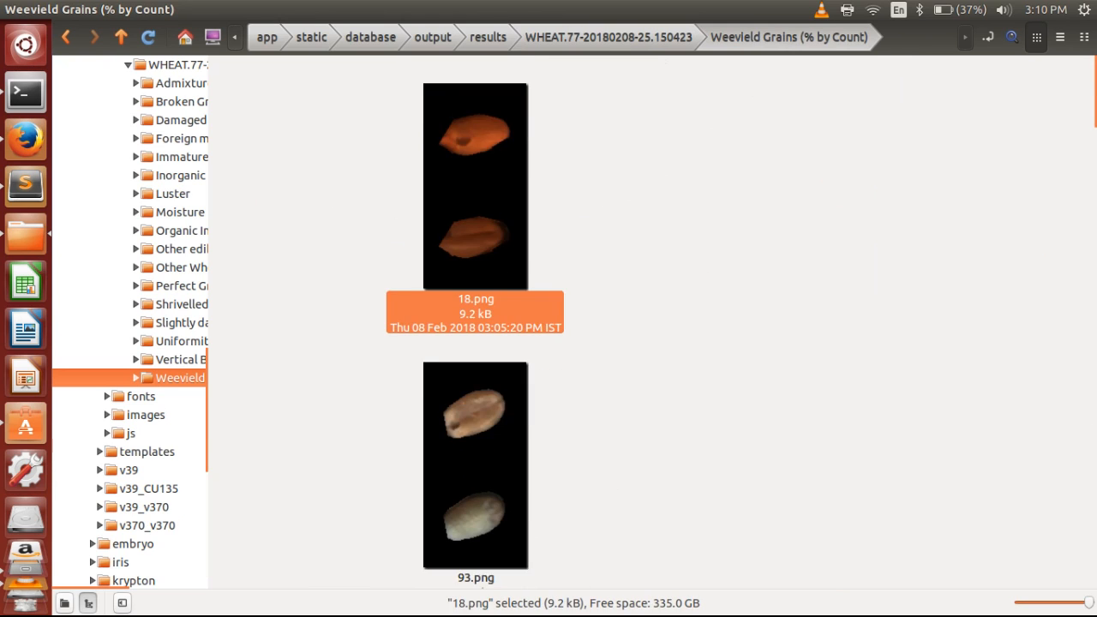
{"action": "scroll", "scroll_direction": "down", "scroll_amount": 3}
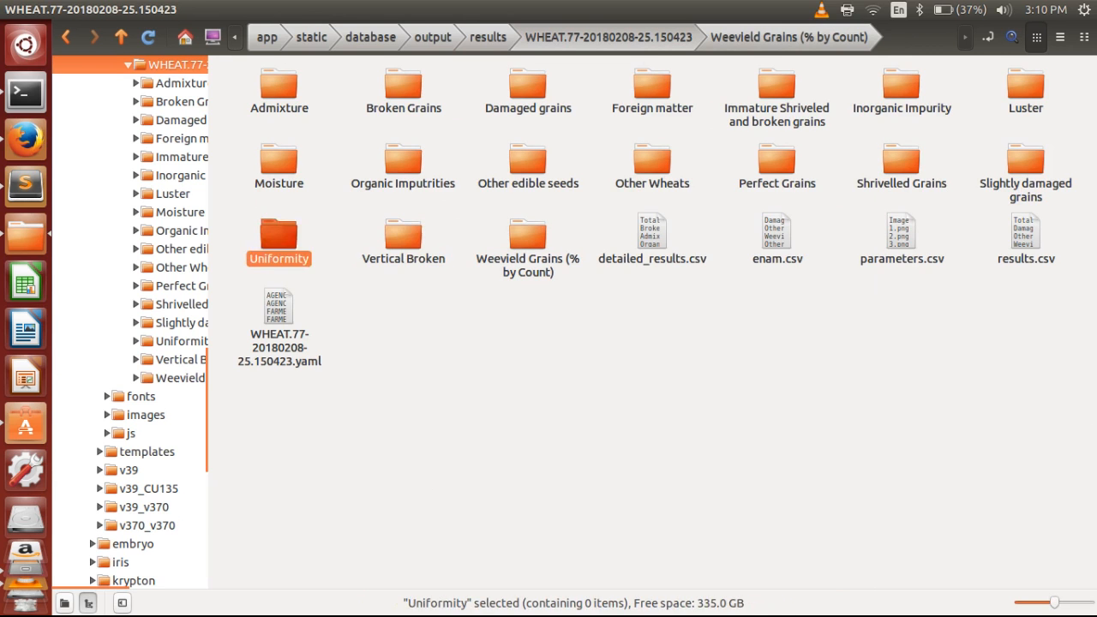
{"action": "double_click", "coordinate": [902, 160]}
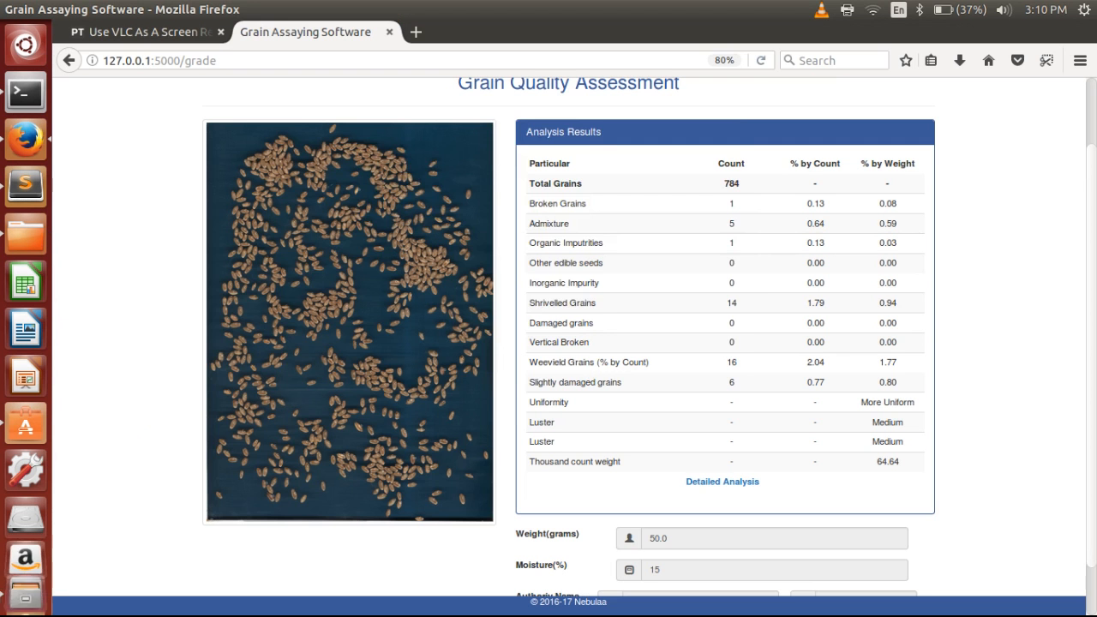
Scroll to the weight, moisture, Submit Results and Download Report section below the table
{"action": "scroll", "scroll_direction": "down", "scroll_amount": 3}
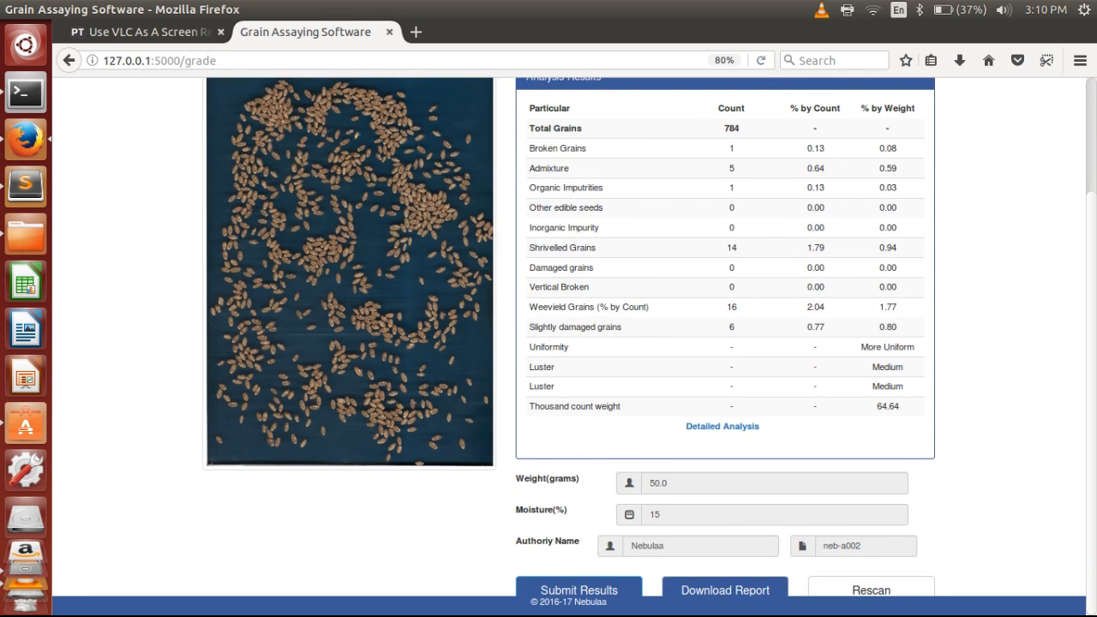